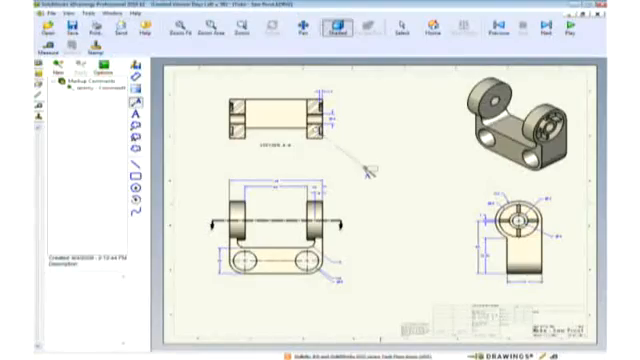
type("Check this material")
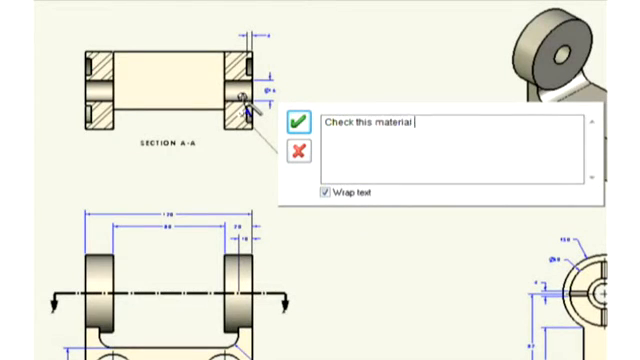
type("thickness")
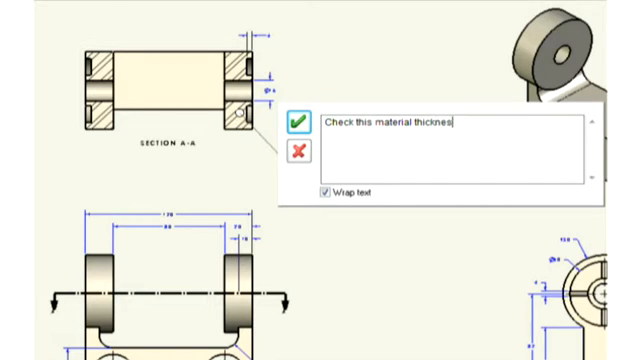